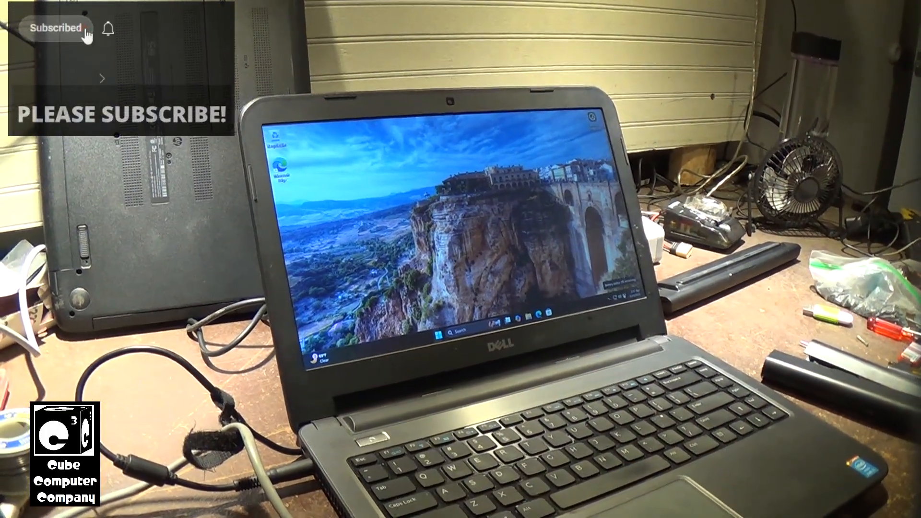
Launch Device Manager from the Start search for 'Device Manager'
left_click(107, 28)
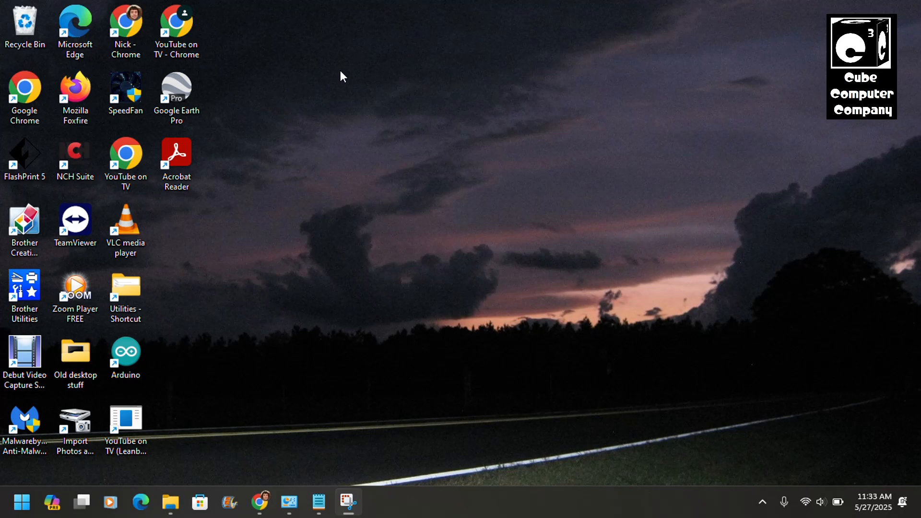
mouse_move(341, 82)
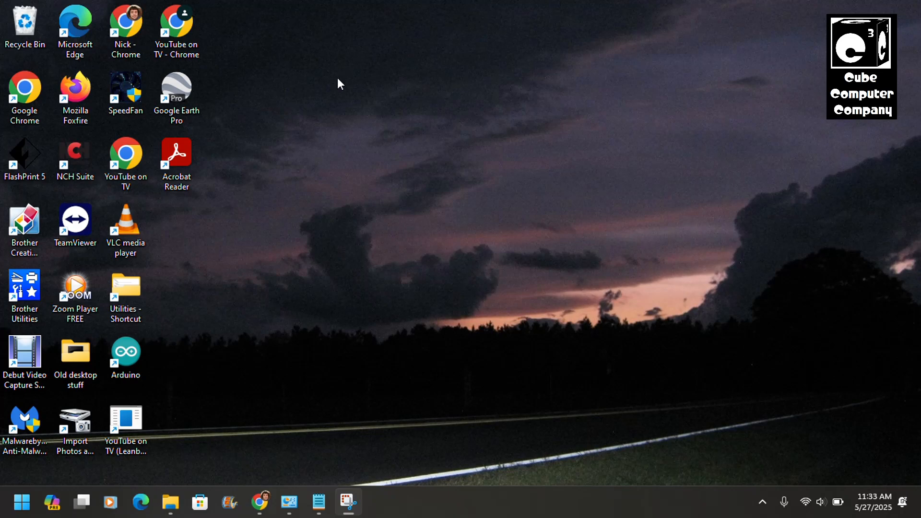
mouse_move(384, 325)
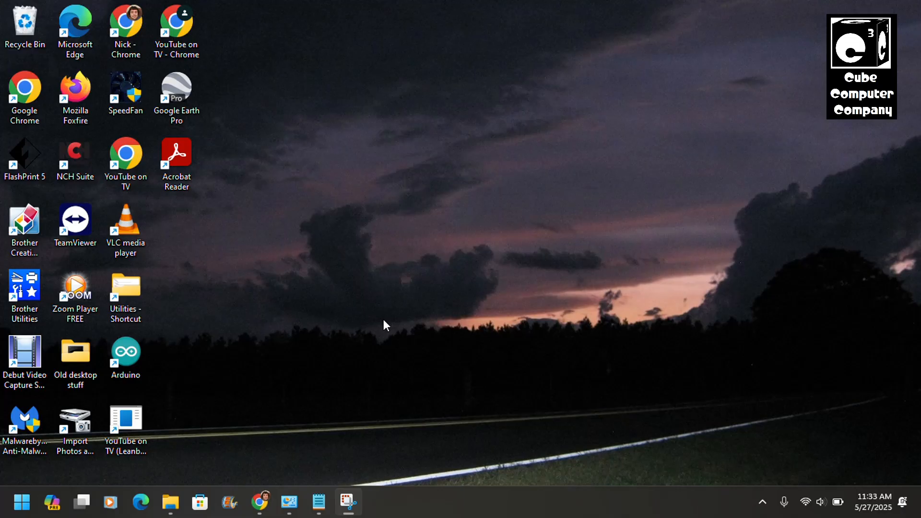
mouse_move(376, 326)
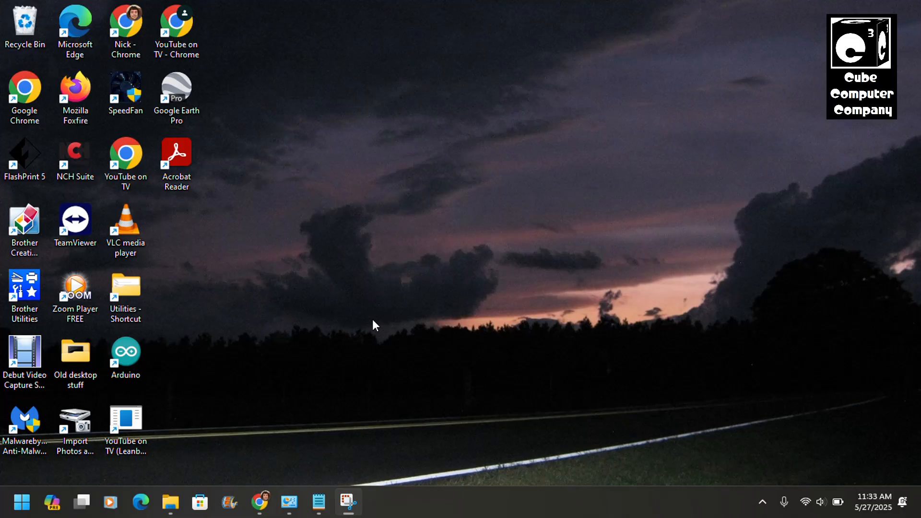
mouse_move(32, 507)
type("dev")
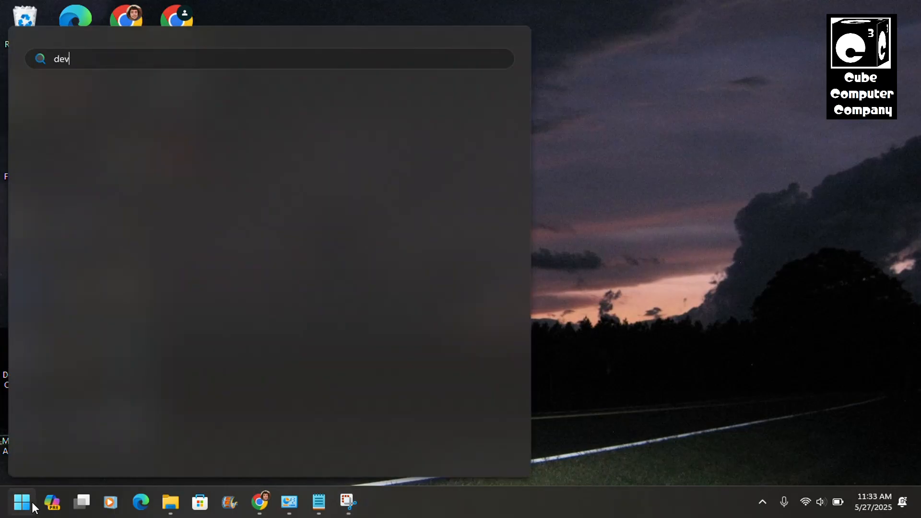
type("ice Manager")
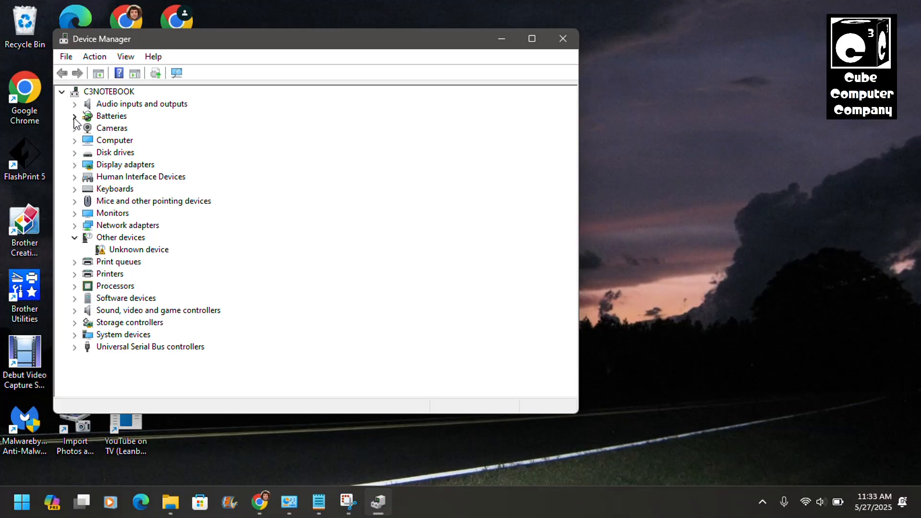
Expand Batteries and show the ACPI-Compliant Control Method Battery's context menu with Disable device
left_click(75, 116)
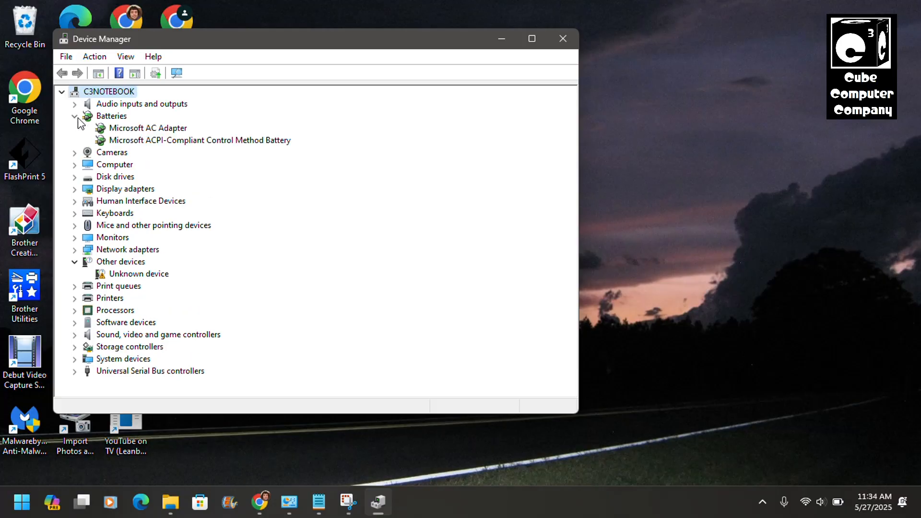
left_click(200, 140)
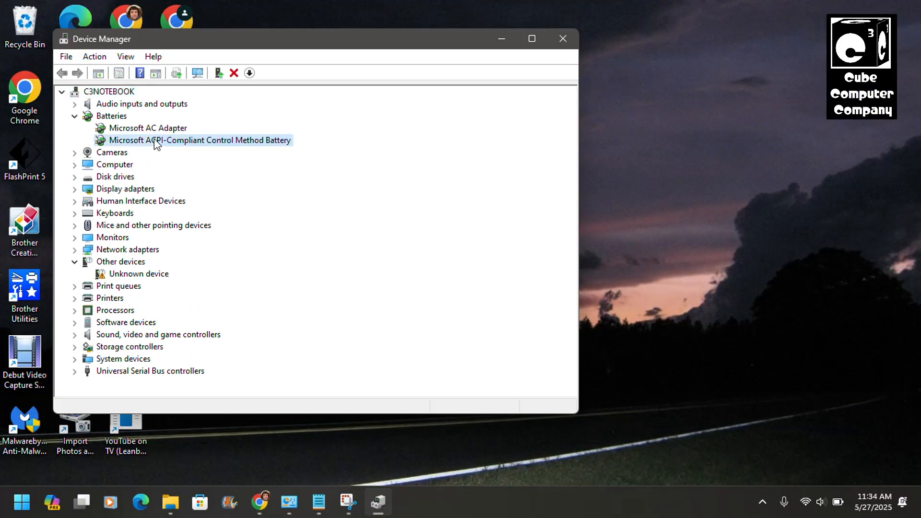
right_click(200, 140)
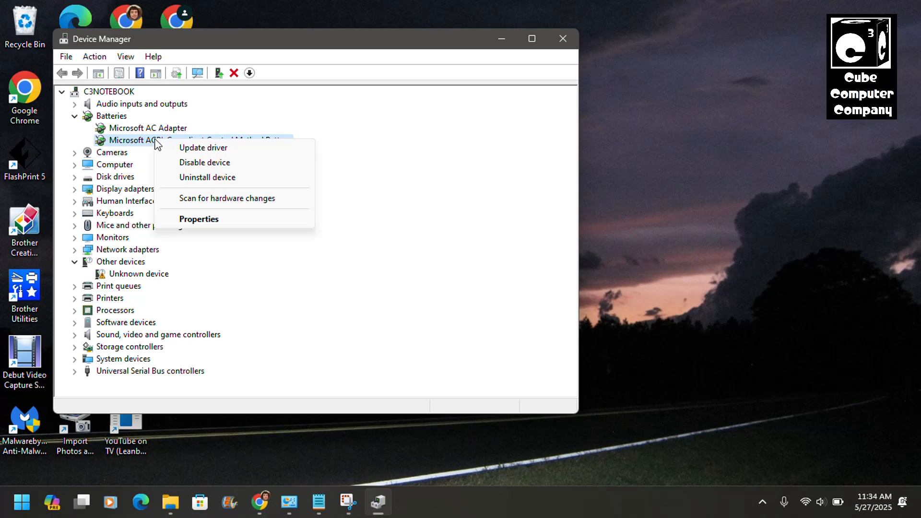
mouse_move(205, 163)
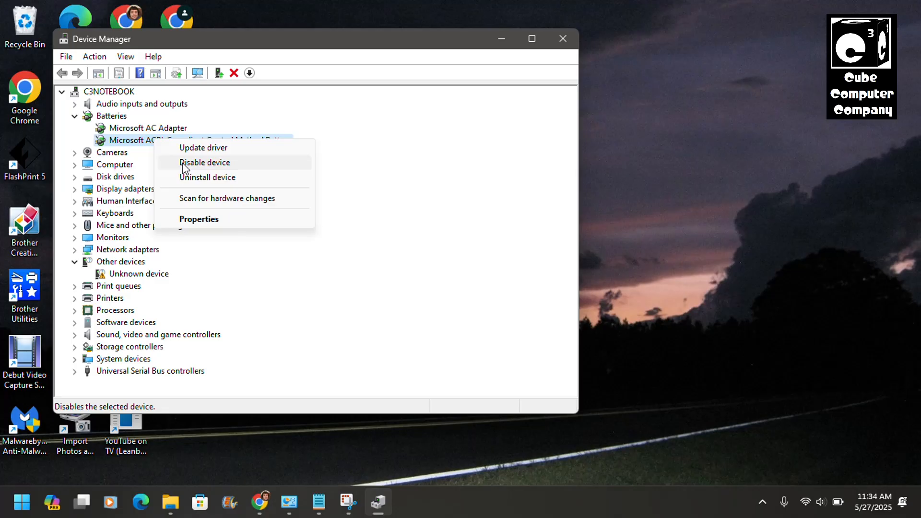
mouse_move(214, 166)
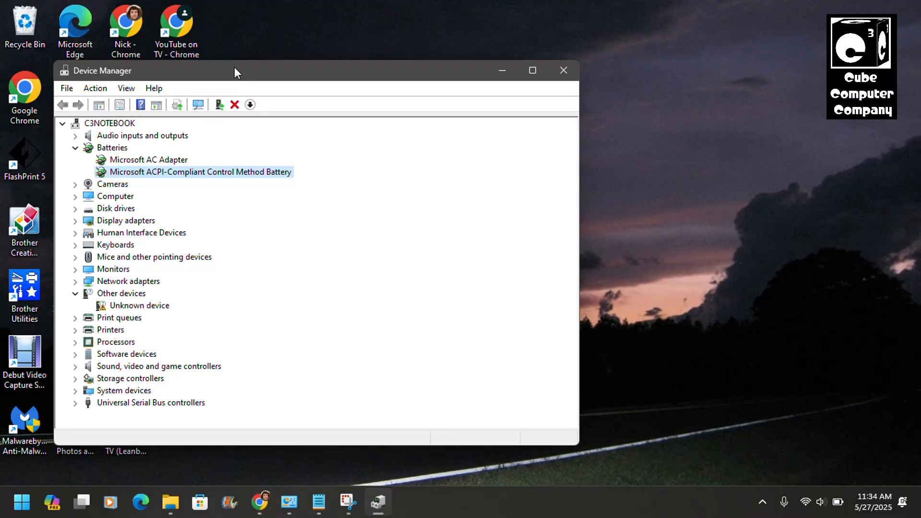
mouse_move(512, 44)
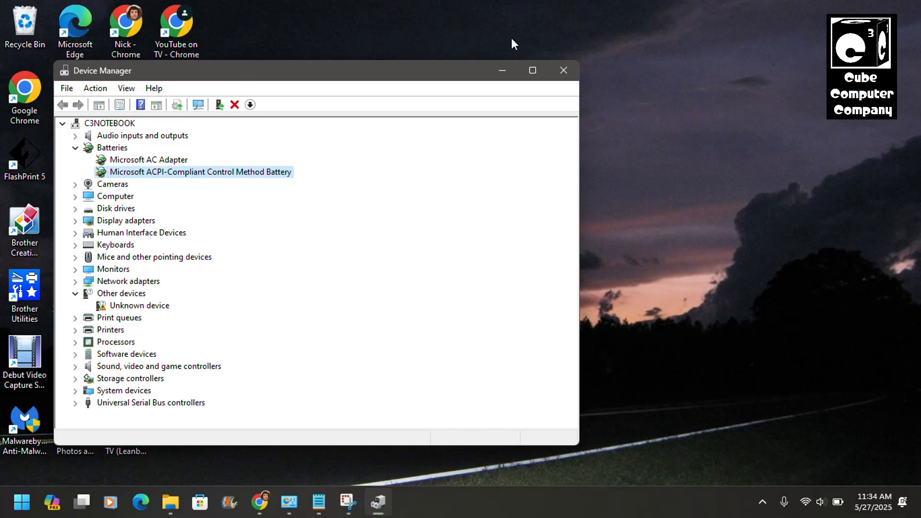
mouse_move(564, 70)
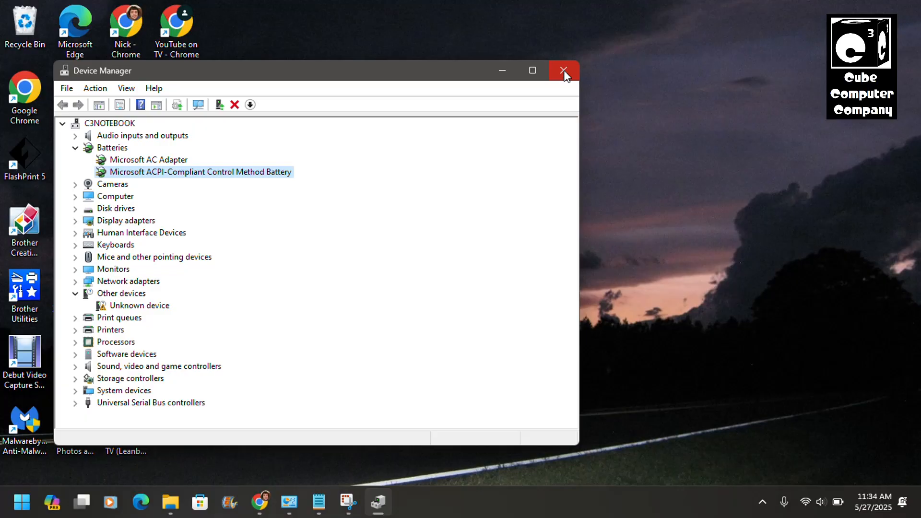
mouse_move(564, 70)
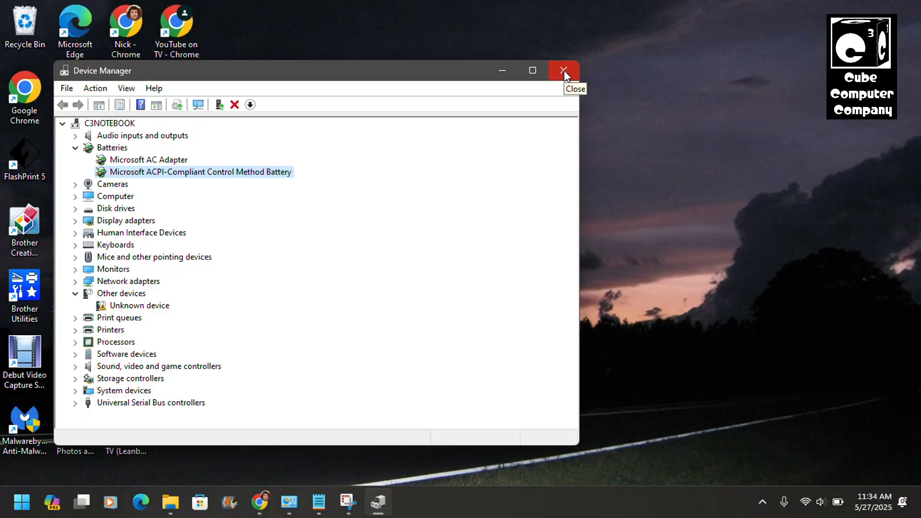